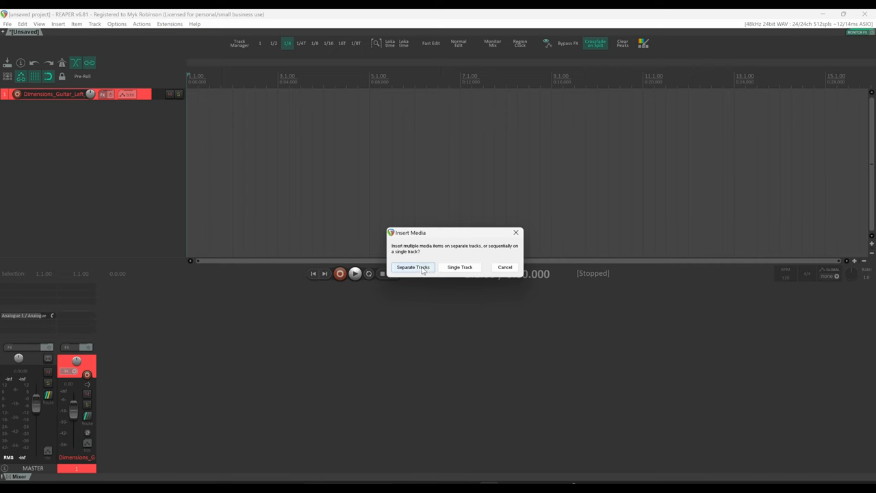
Step: Insert the left and right guitar DI files as separate tracks and start playback
click(413, 267)
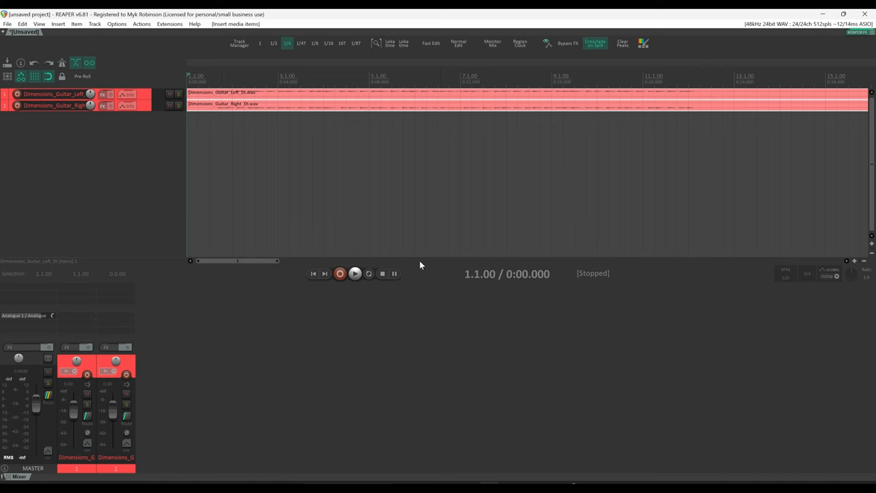
click(355, 273)
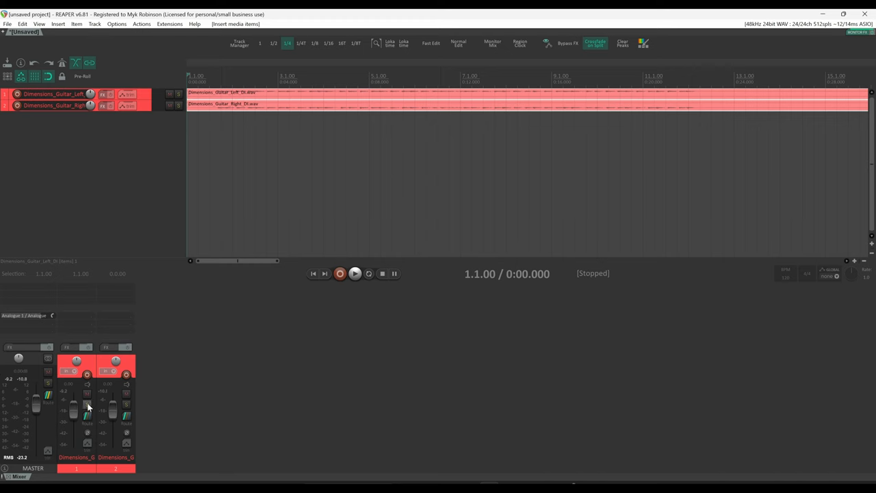
Step: Solo the left DI track, then only the right DI track, play, and nudge its pan knob
click(87, 404)
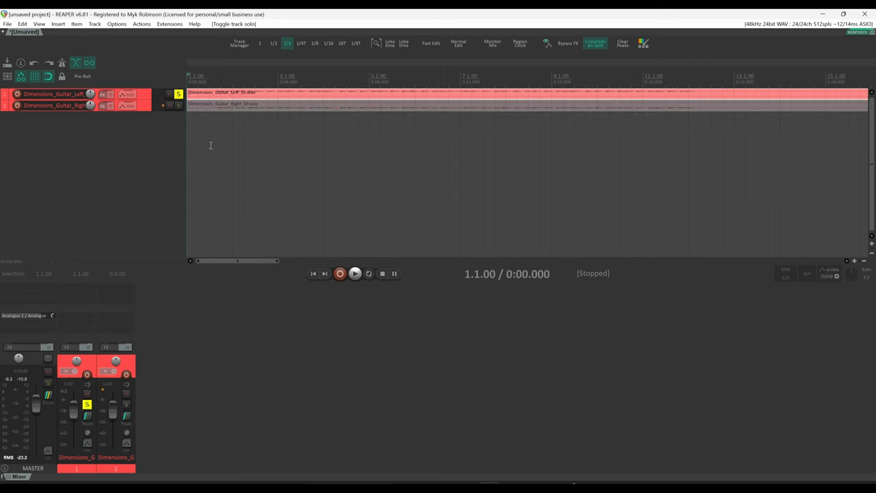
click(354, 273)
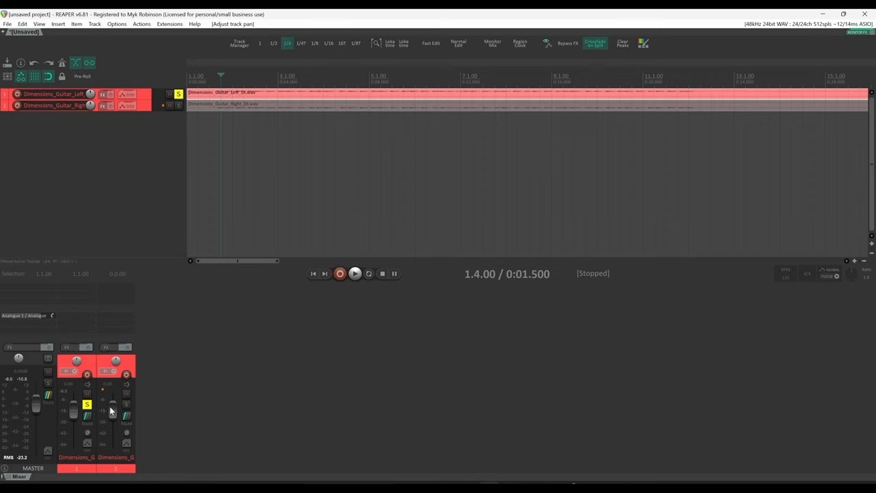
click(126, 404)
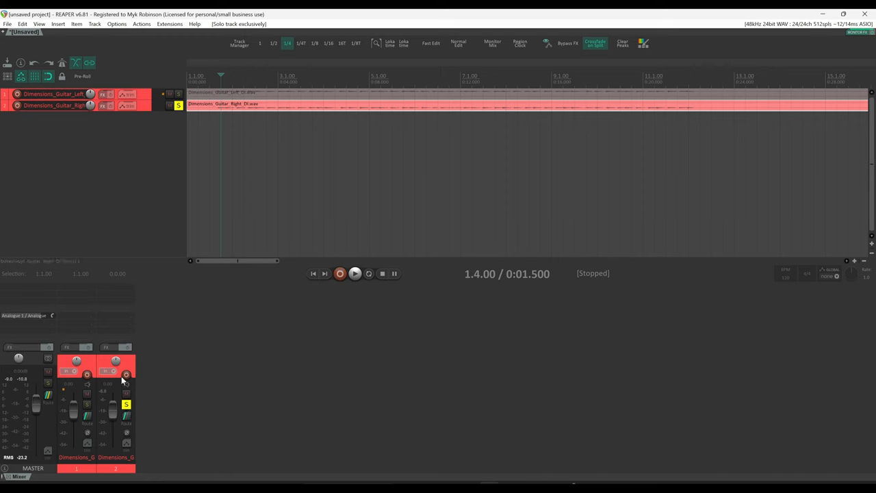
click(355, 273)
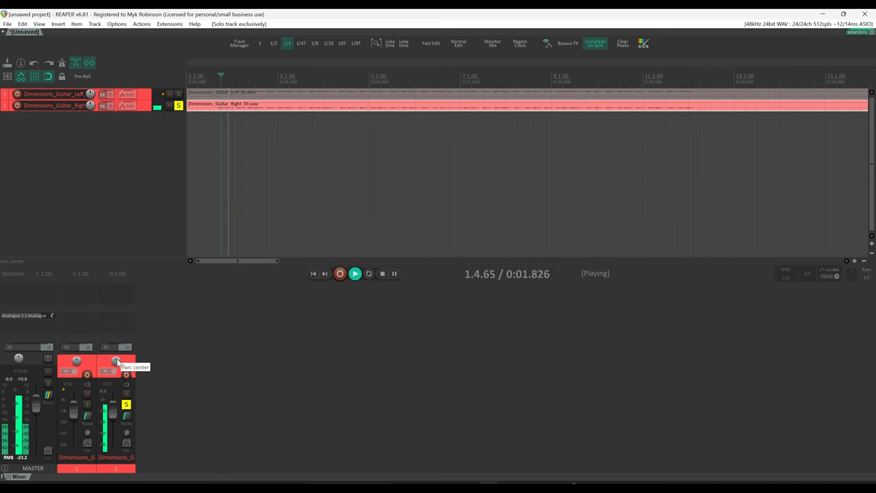
drag(115, 361, 115, 366)
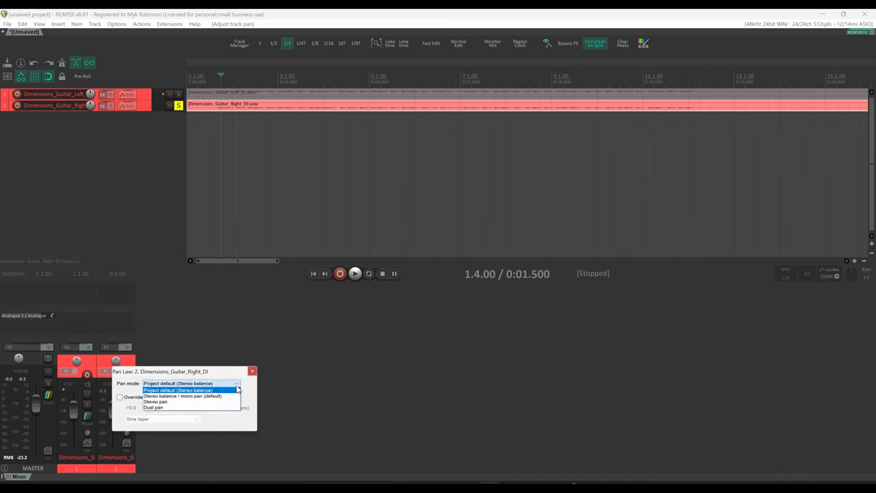
mouse_move(229, 397)
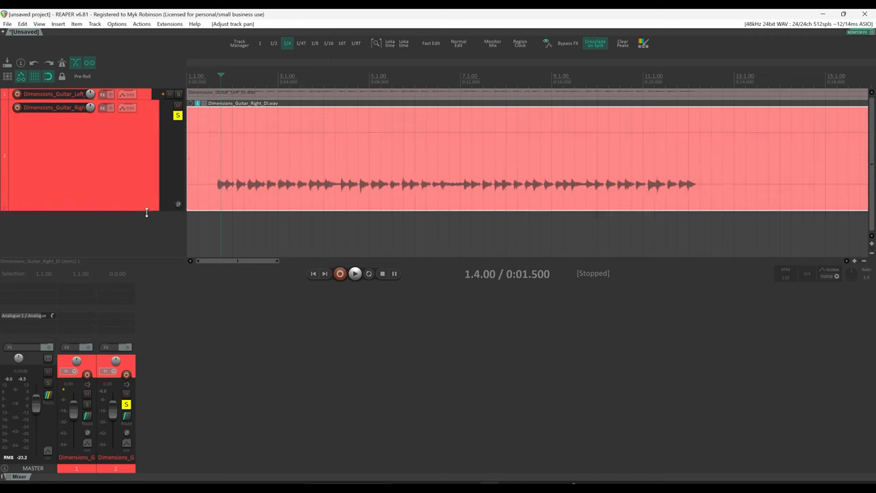
Step: Enlarge track 2's height and select the right guitar DI audio item
drag(146, 212, 147, 225)
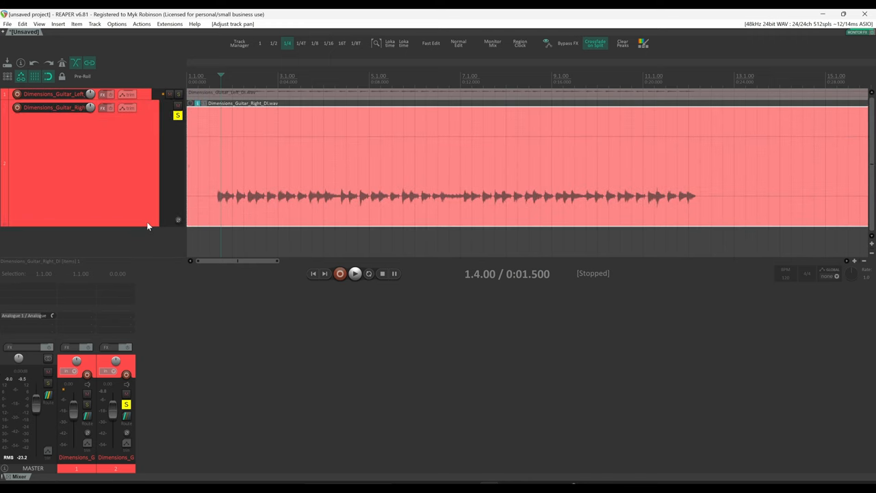
mouse_move(470, 201)
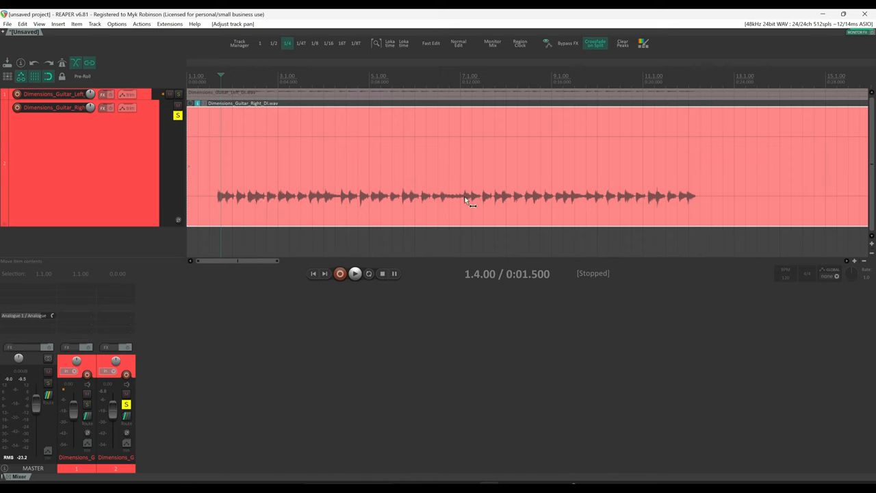
mouse_move(420, 172)
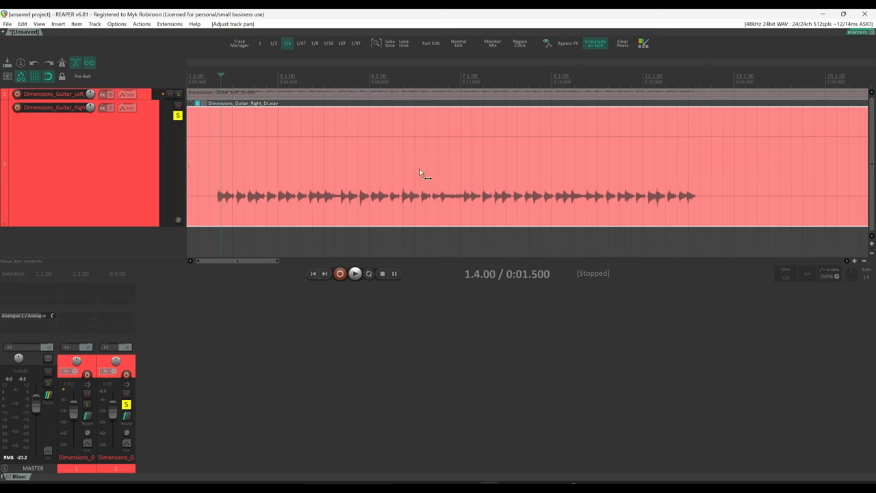
mouse_move(277, 152)
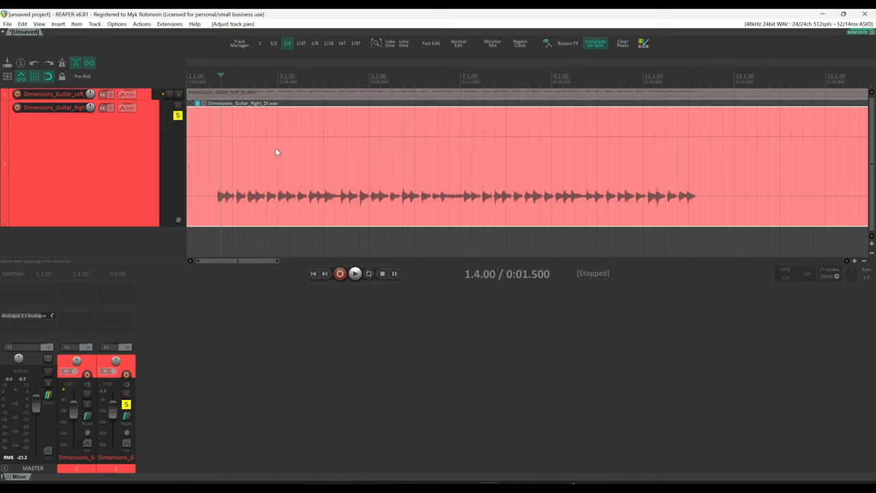
mouse_move(465, 207)
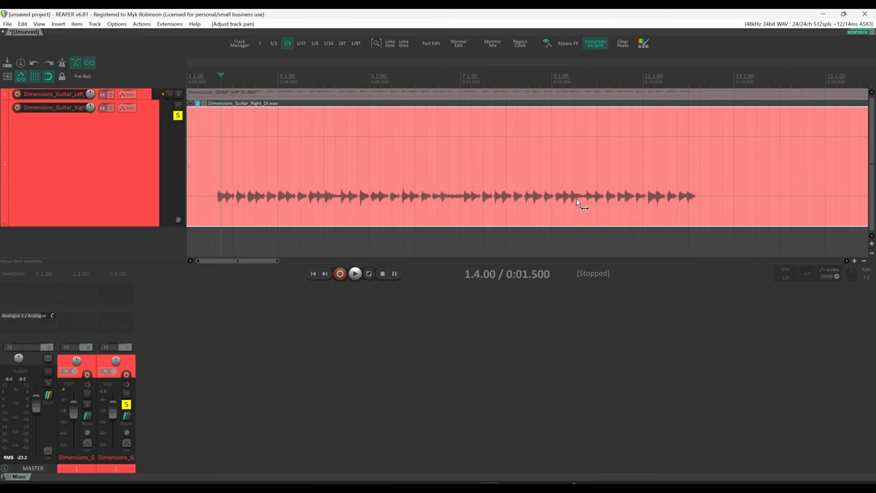
click(581, 198)
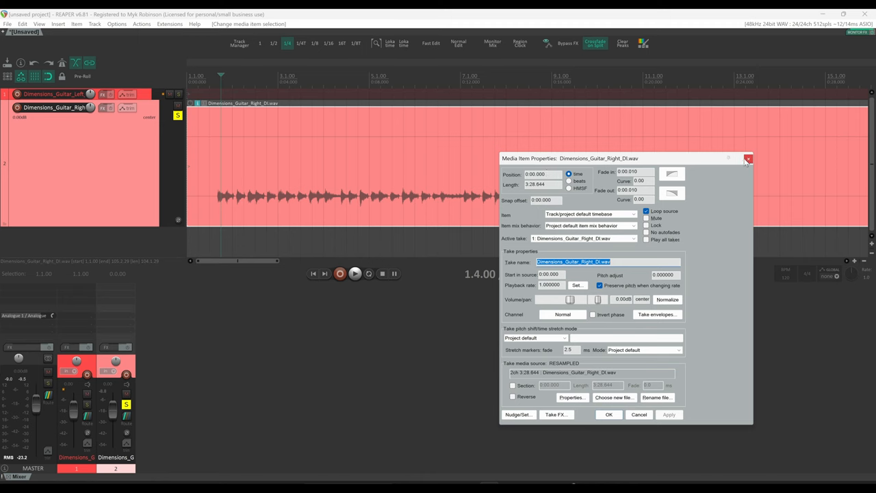
Step: Set the right guitar DI take's channel mode to Mono (Right) and apply it
click(748, 158)
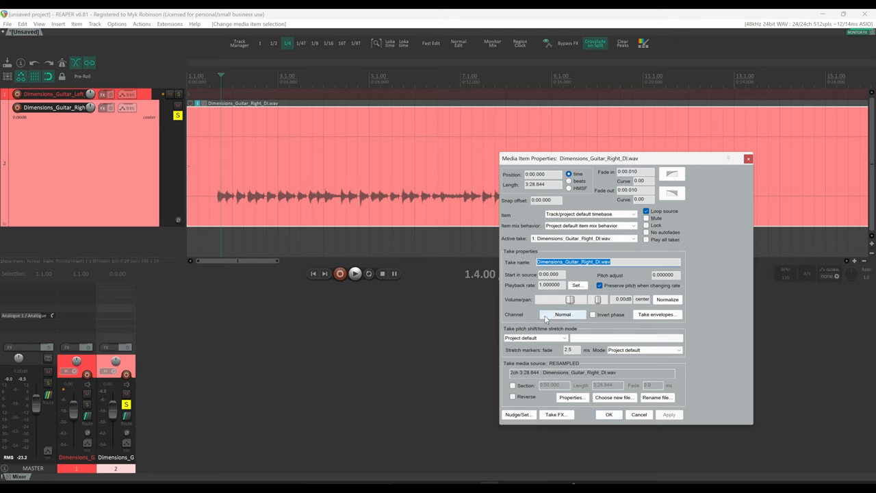
click(562, 314)
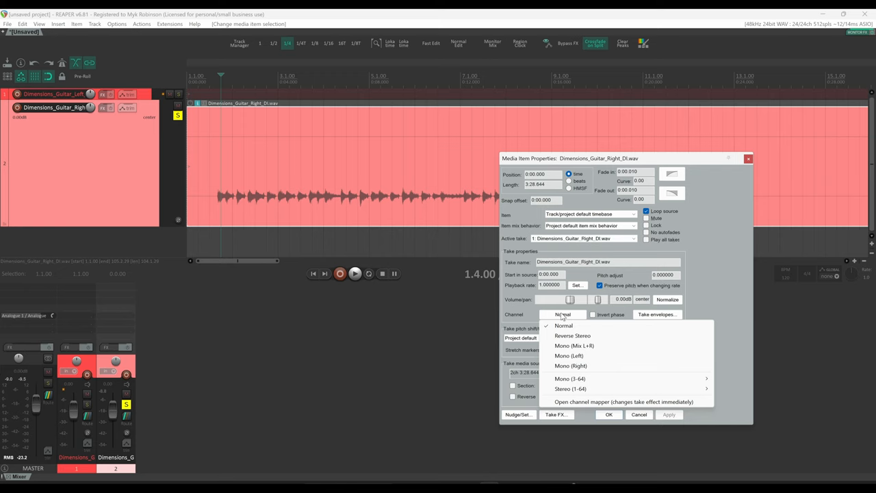
click(570, 365)
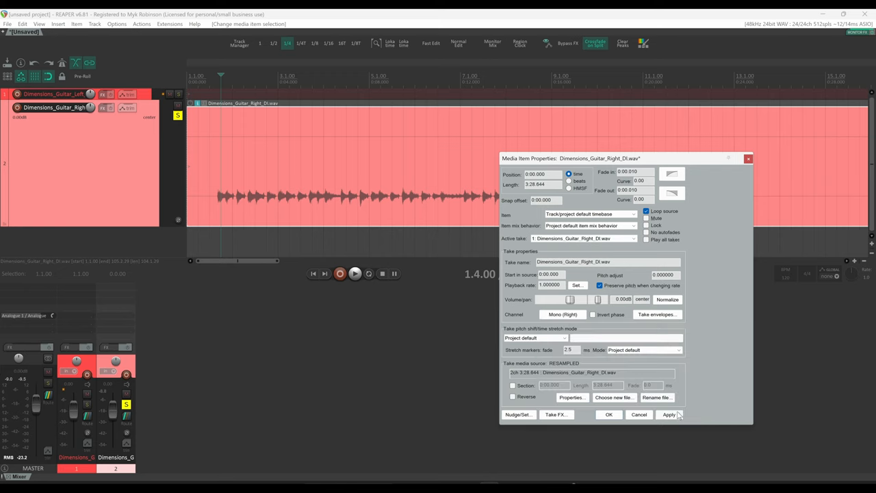
click(669, 414)
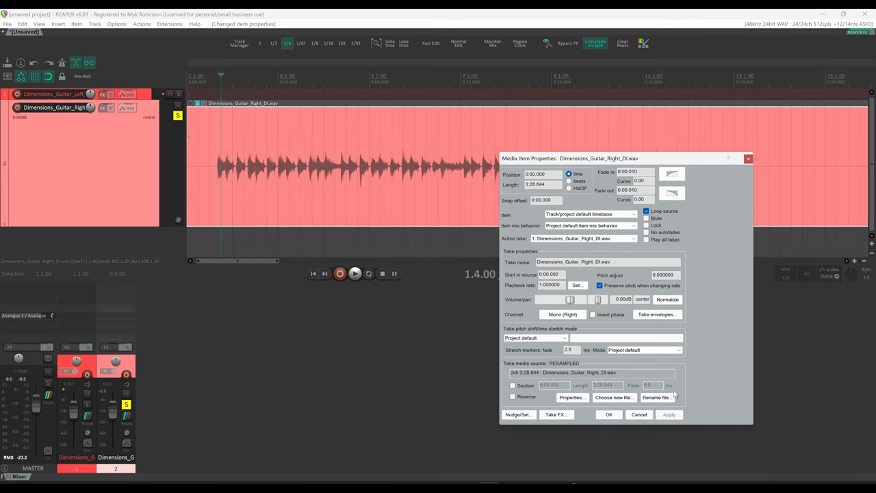
mouse_move(332, 191)
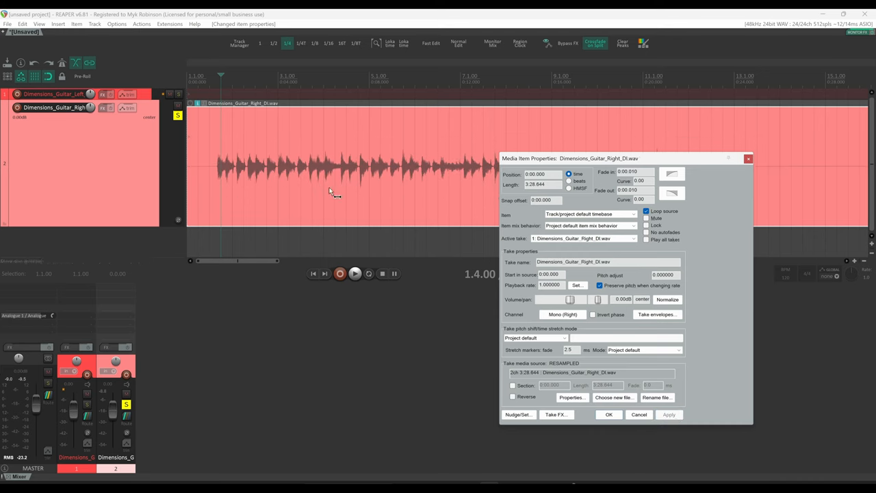
click(608, 414)
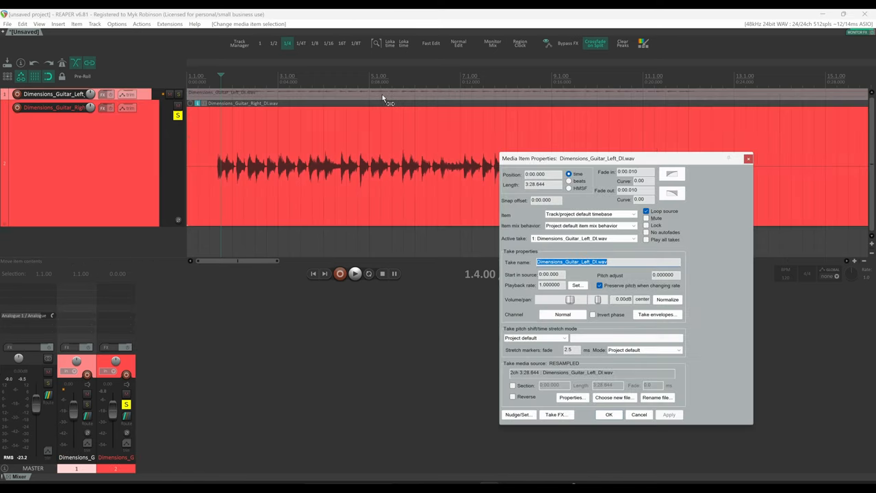
mouse_move(400, 114)
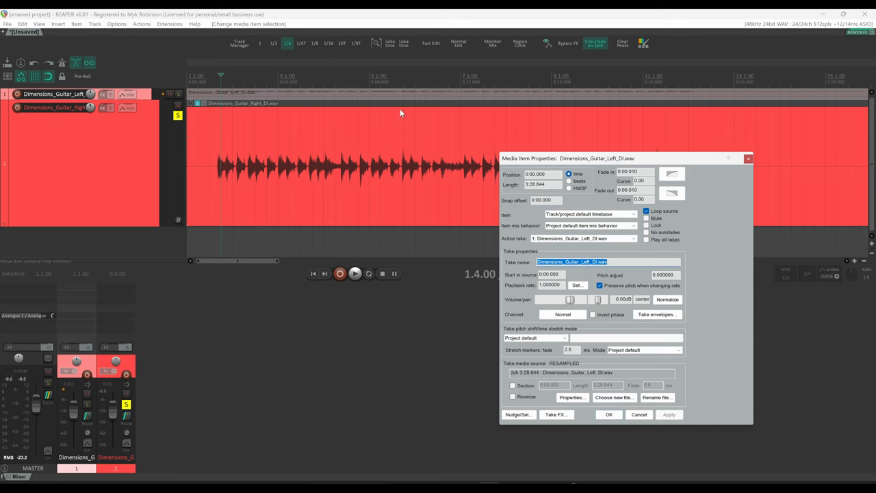
Step: Set the left guitar DI take's channel to Mono (Left) and confirm with OK
click(562, 314)
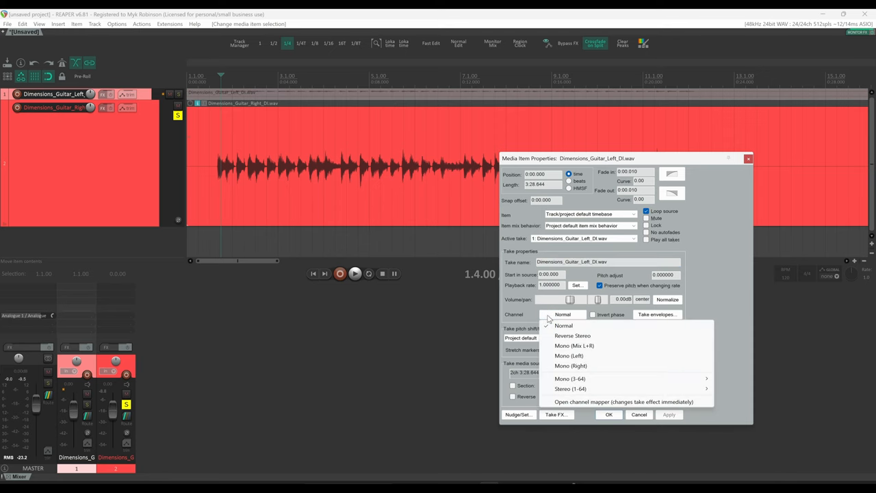
click(569, 355)
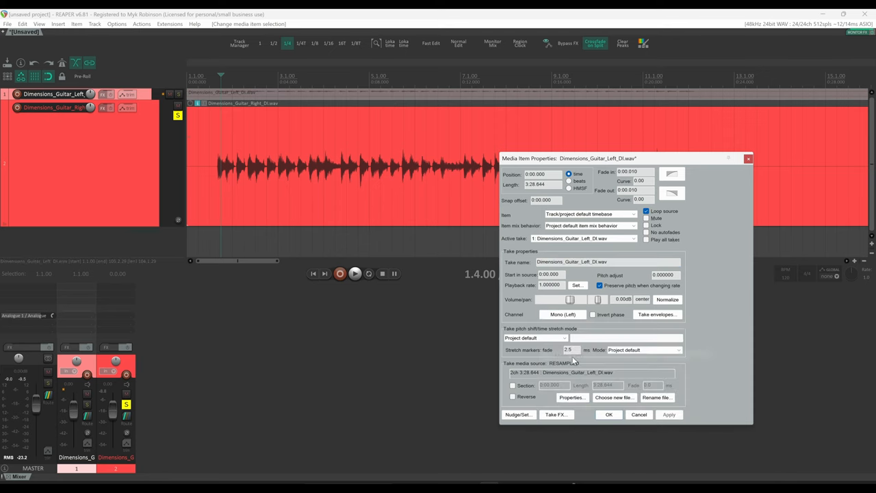
click(608, 414)
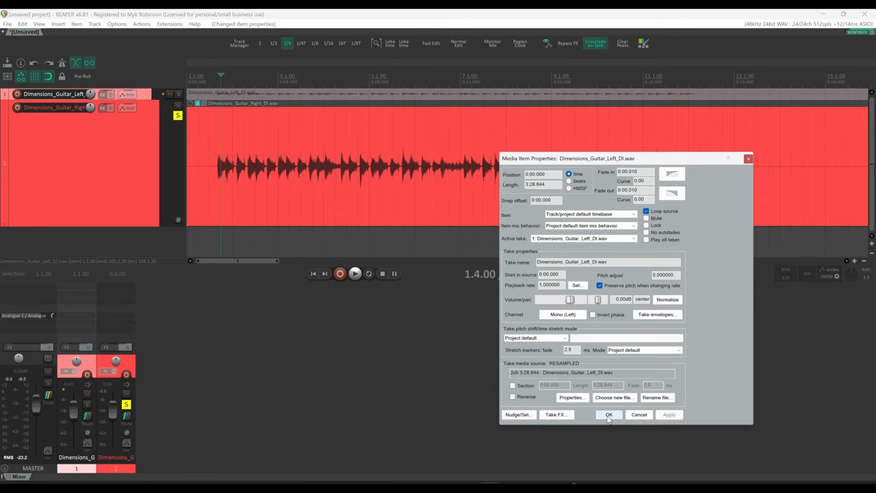
click(608, 414)
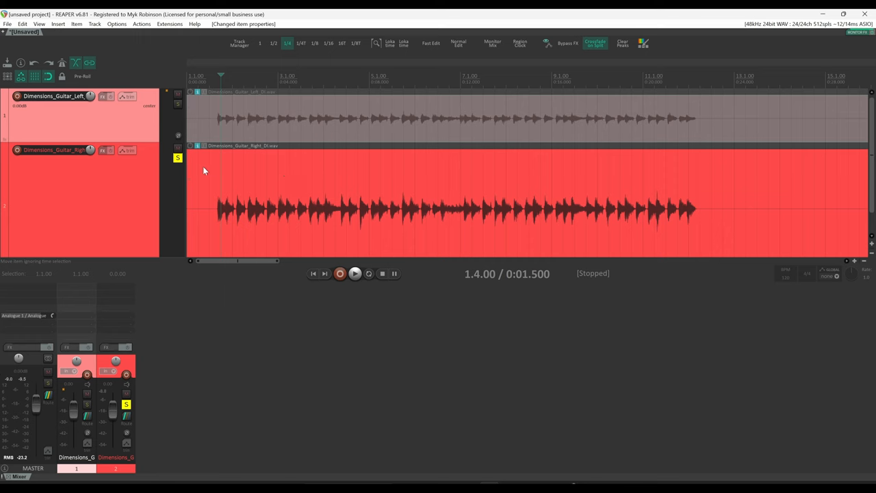
mouse_move(137, 380)
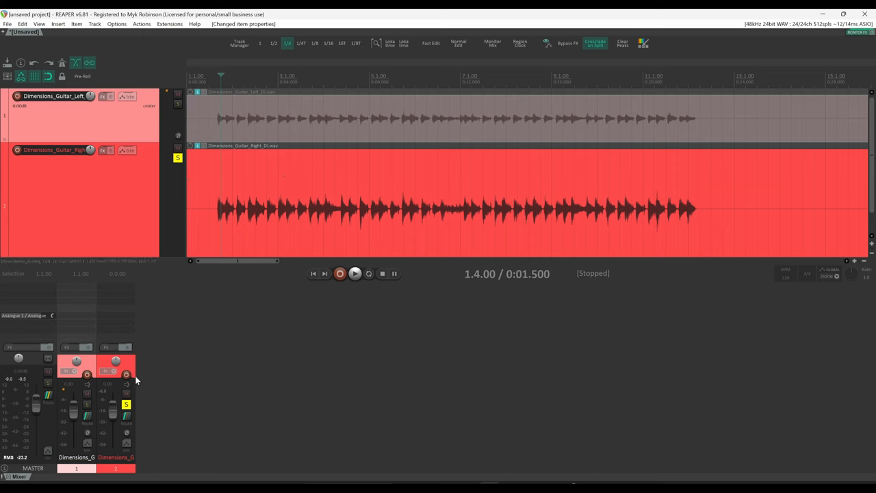
mouse_move(116, 363)
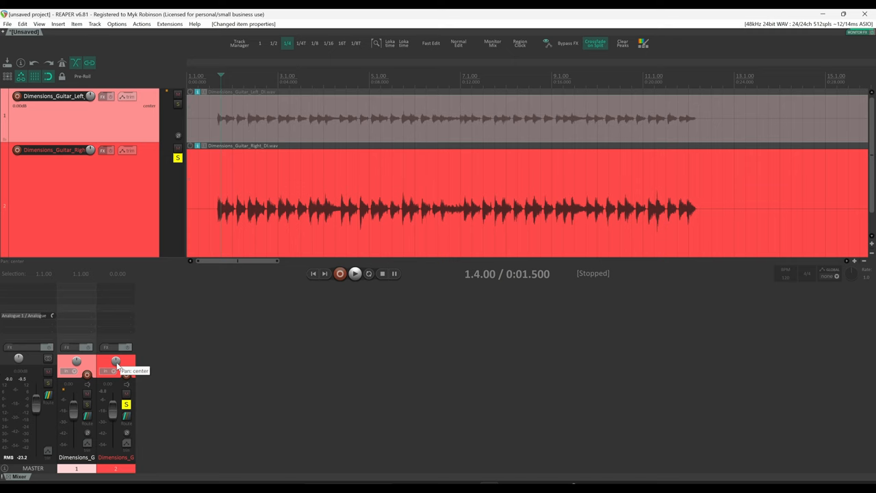
Step: Recenter track 2's pan and open its Pan Law settings
click(354, 273)
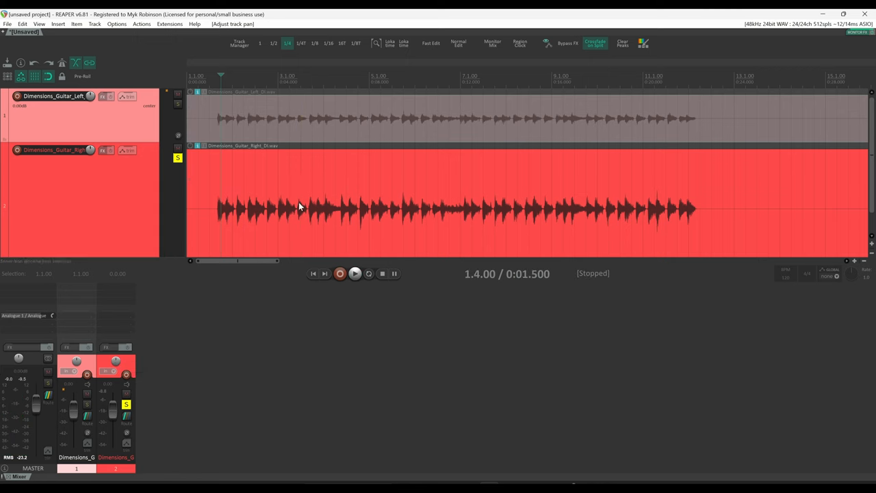
mouse_move(359, 201)
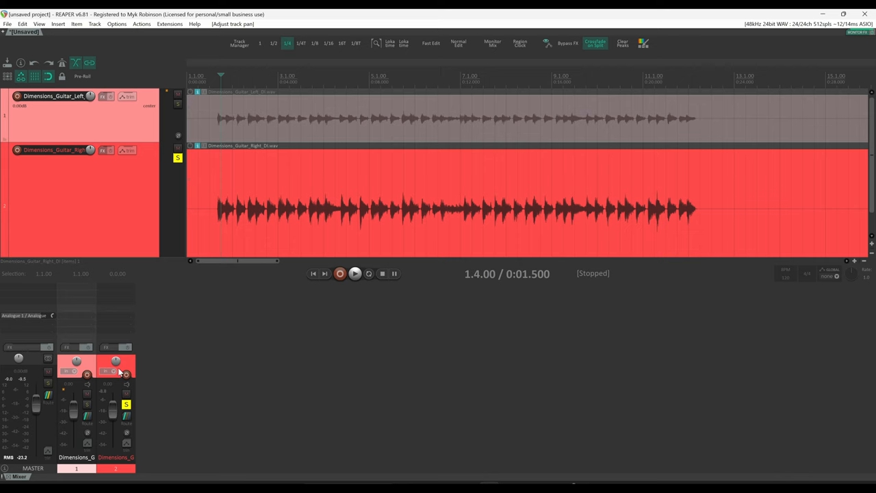
click(115, 361)
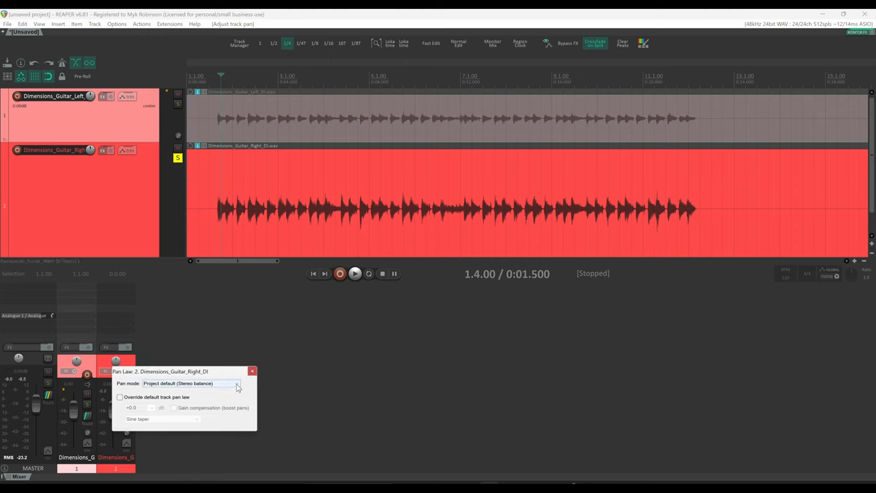
Step: Set track 2's pan mode to Stereo pan and close the Pan Law window
click(192, 383)
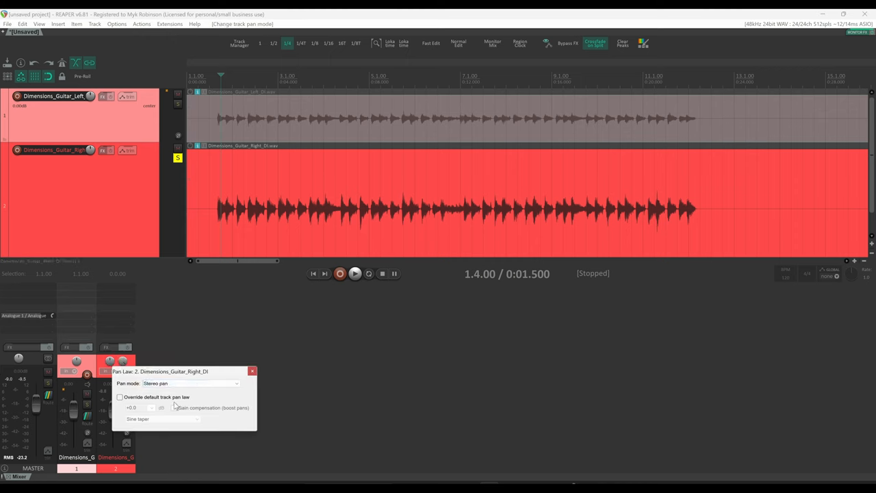
click(251, 371)
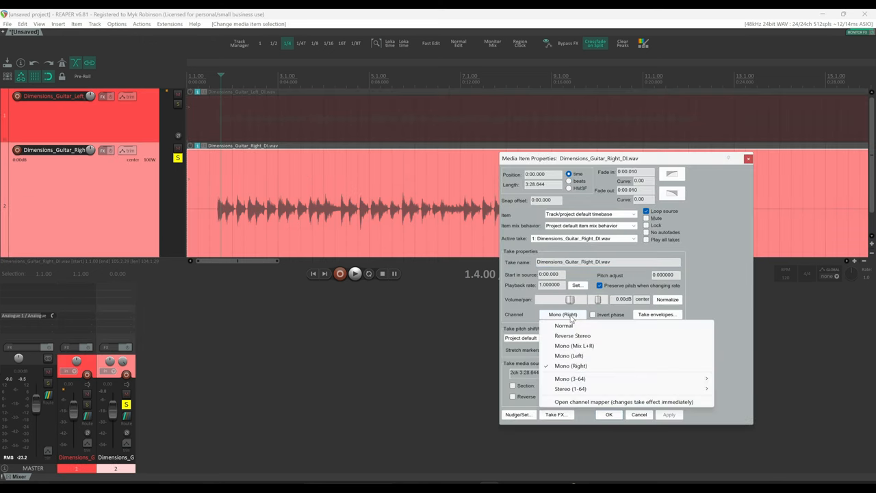
Step: Keep the right take on Mono (Right) and drag track 2's width knob to 86%
click(564, 325)
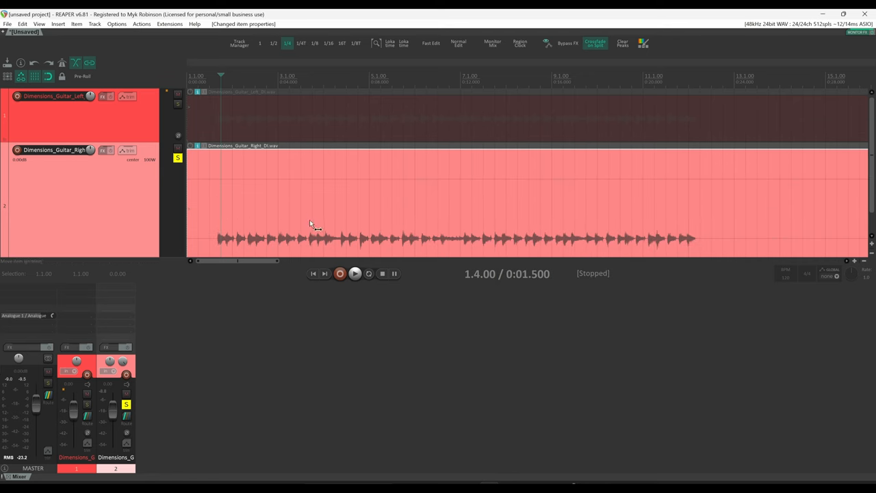
mouse_move(285, 183)
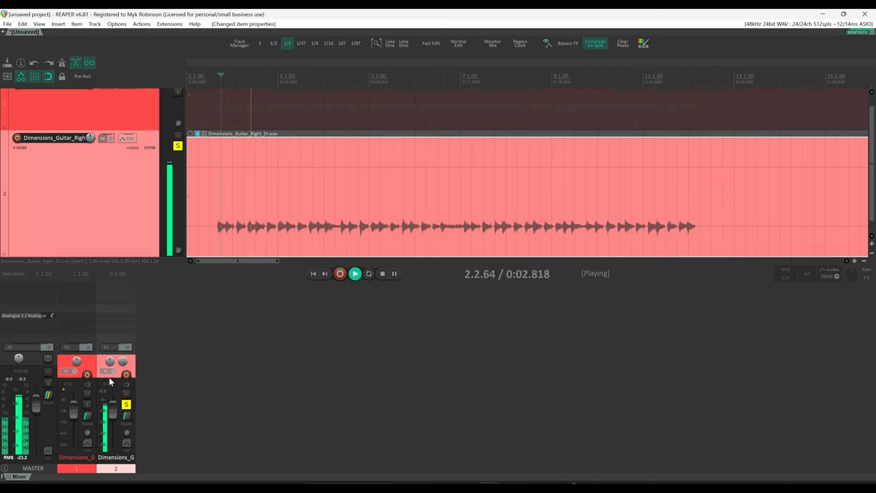
drag(113, 361, 113, 361)
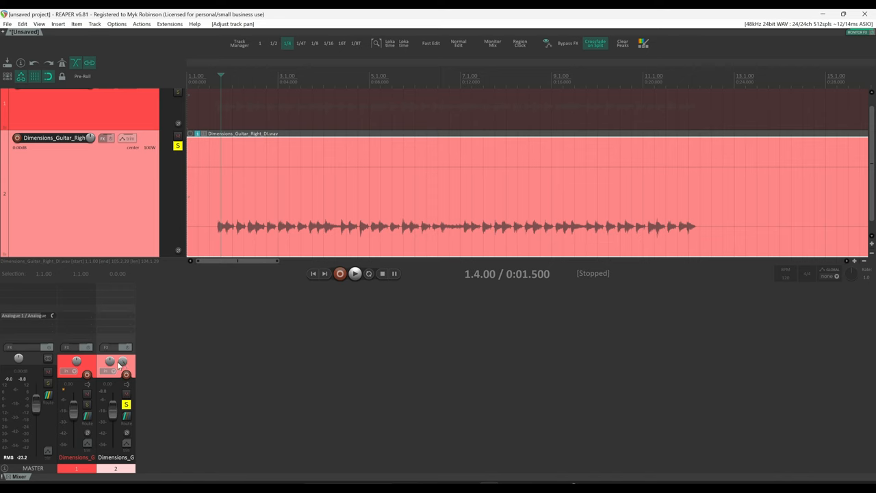
mouse_move(122, 364)
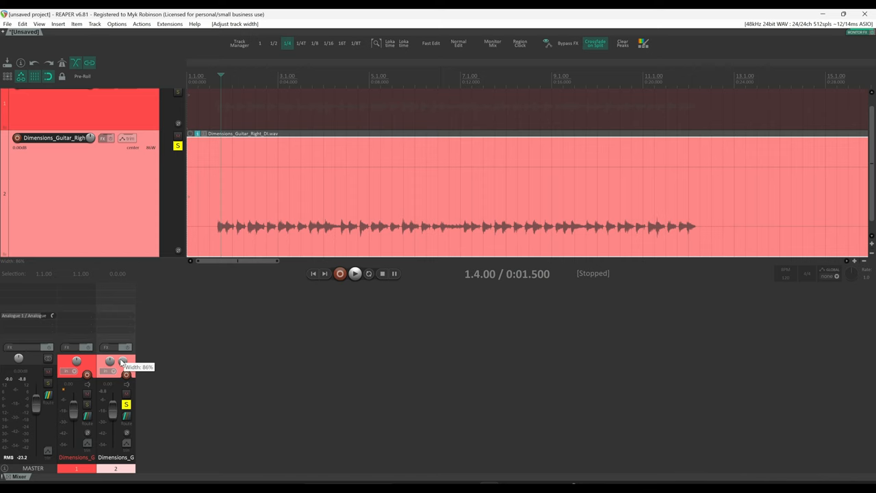
mouse_move(122, 362)
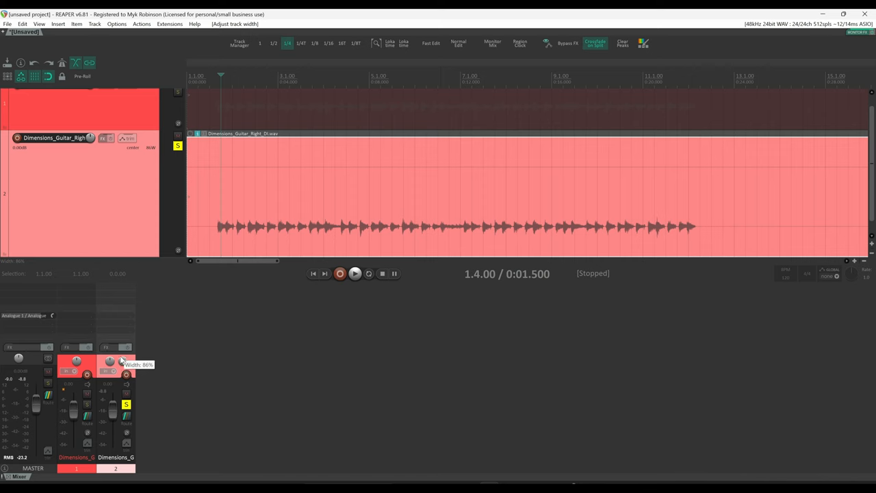
Step: In File > Project settings, change the default pan mode to Stereo pan
click(7, 24)
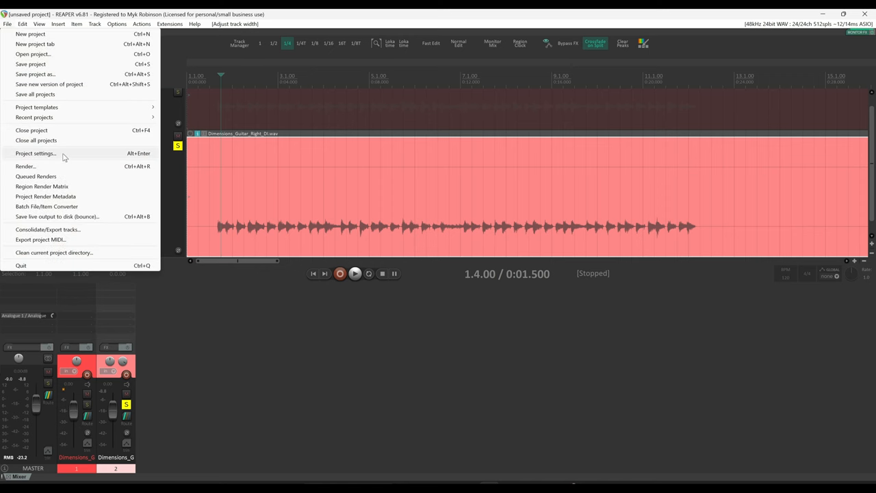
click(35, 153)
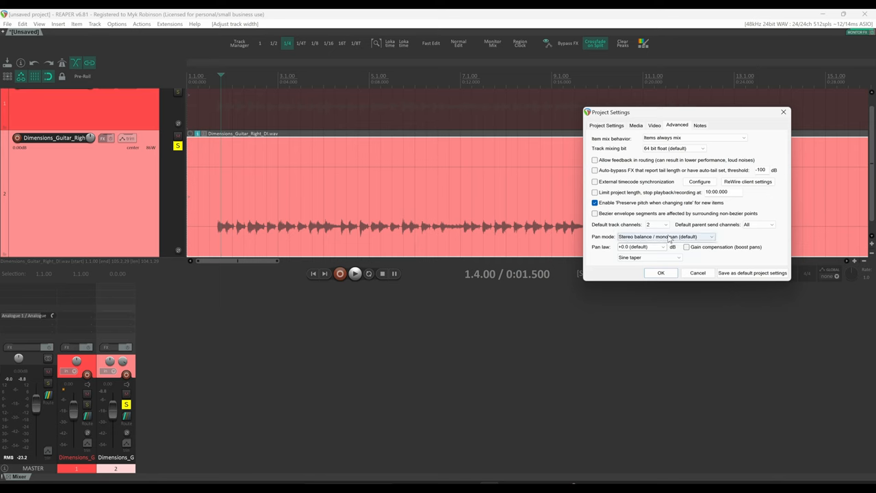
click(663, 236)
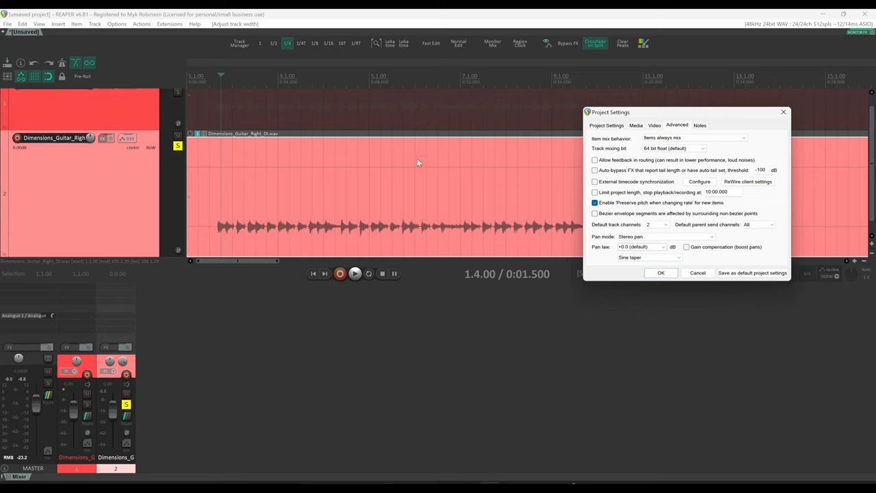
mouse_move(396, 173)
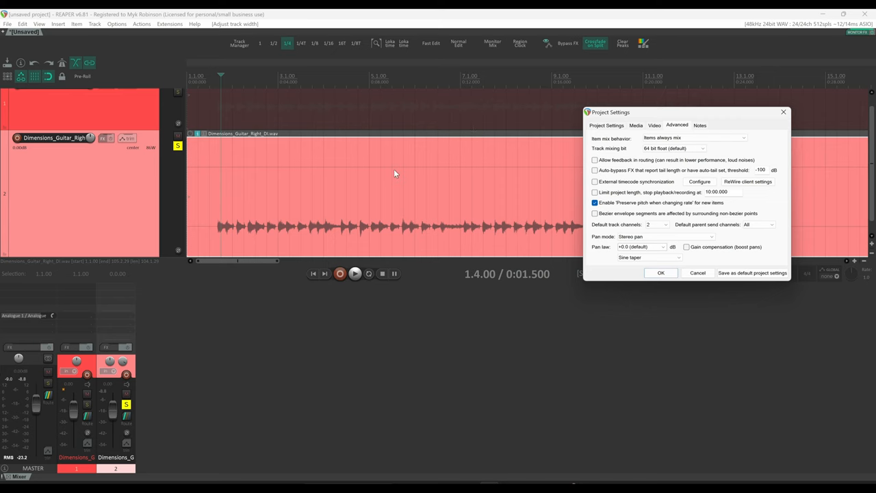